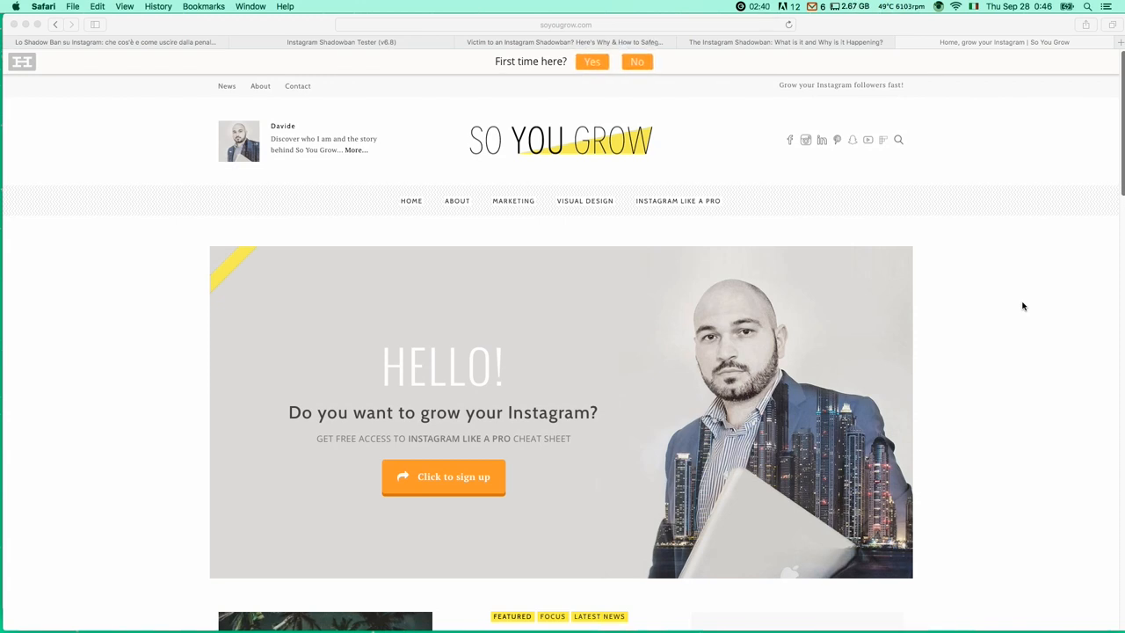
{"action": "mouse_move", "coordinate": [1011, 310]}
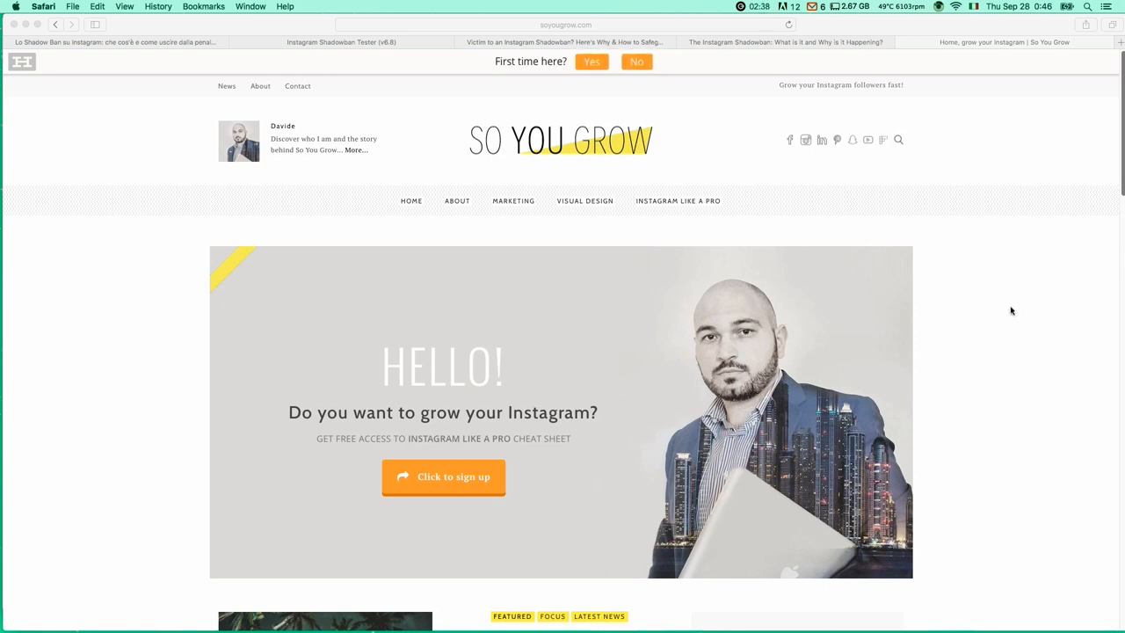
Scroll down the So You Grow homepage to the Instagram shadowban featured post
{"action": "left_click", "coordinate": [566, 25]}
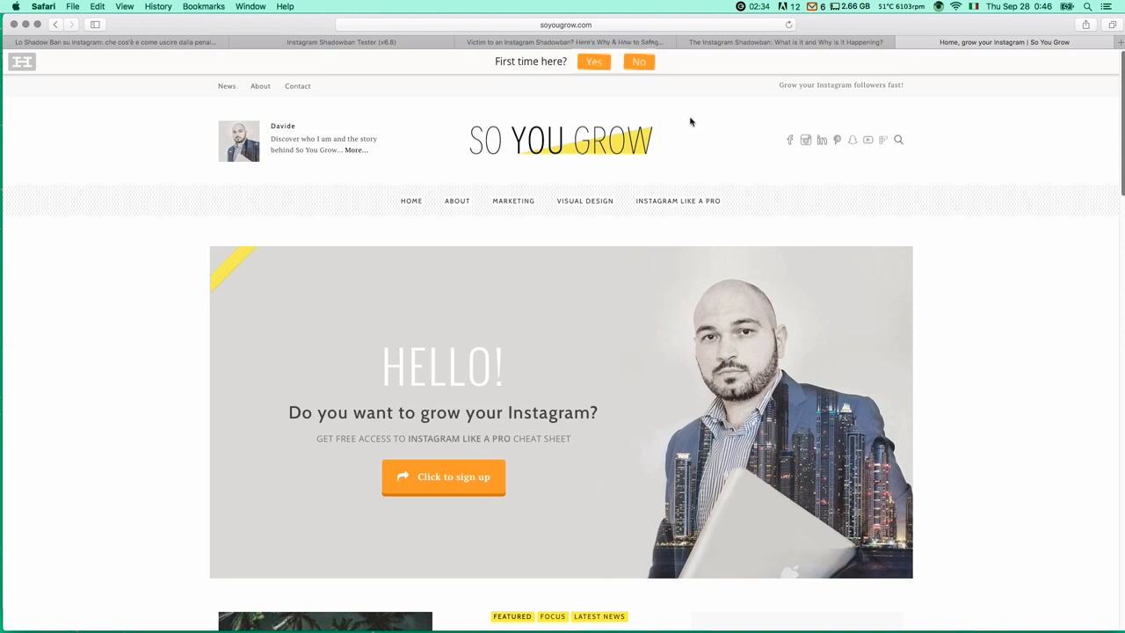
{"action": "mouse_move", "coordinate": [478, 320]}
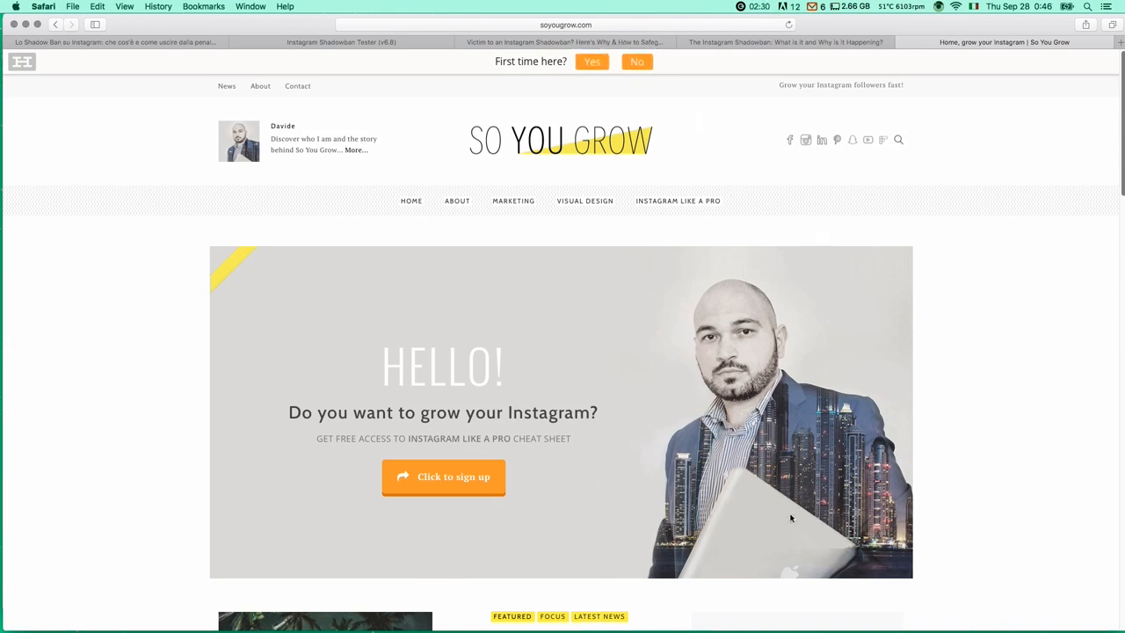
{"action": "mouse_move", "coordinate": [960, 306]}
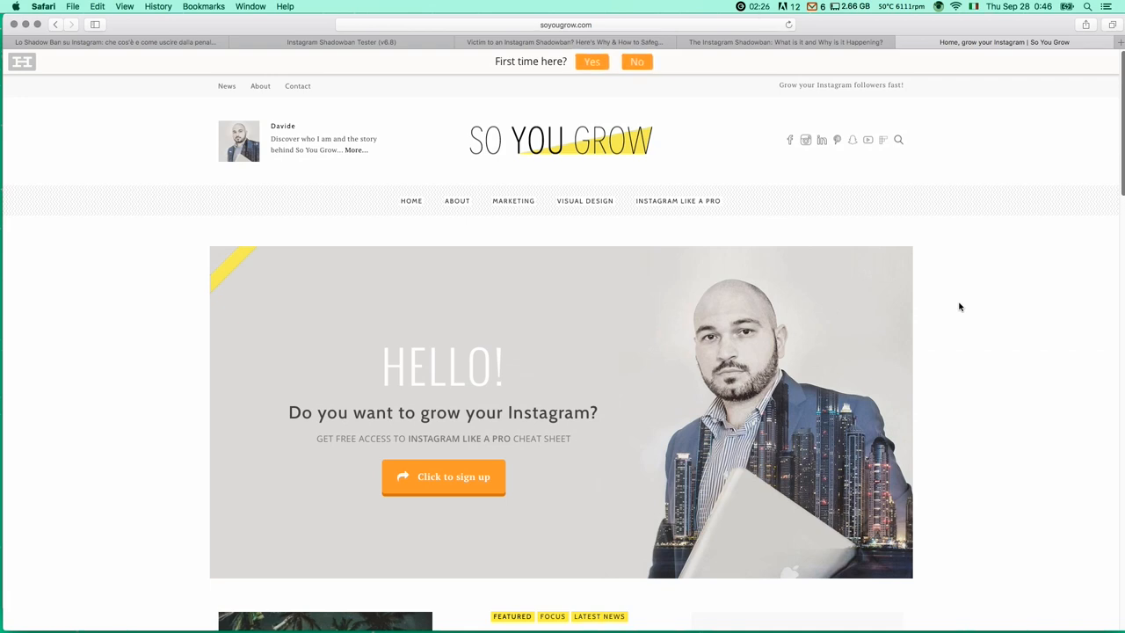
{"action": "mouse_move", "coordinate": [580, 397]}
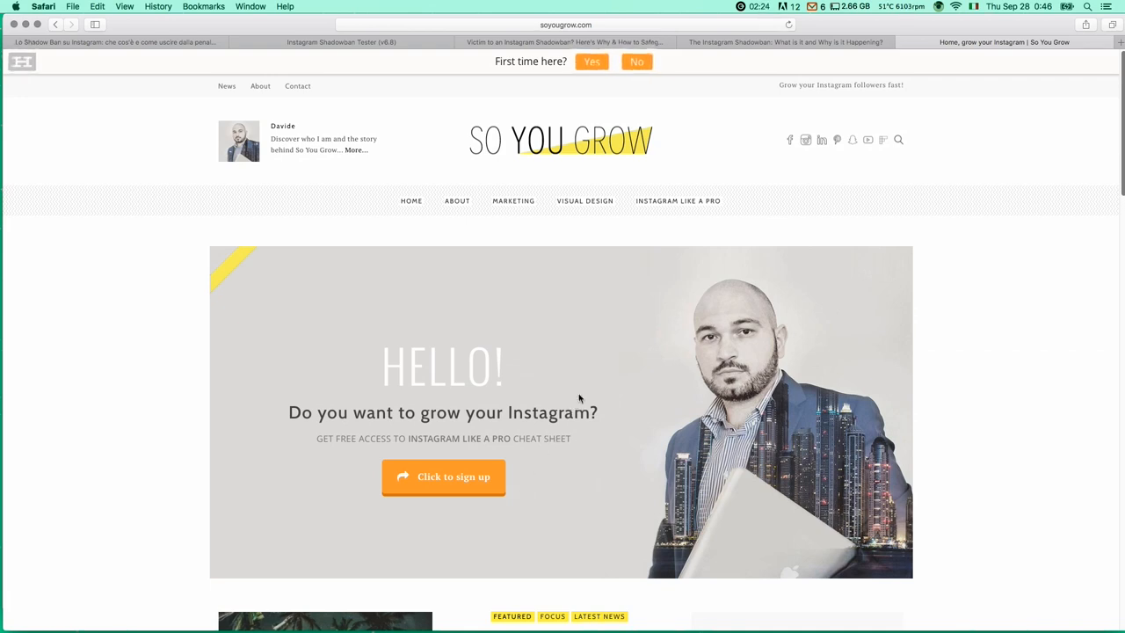
{"action": "mouse_move", "coordinate": [765, 242]}
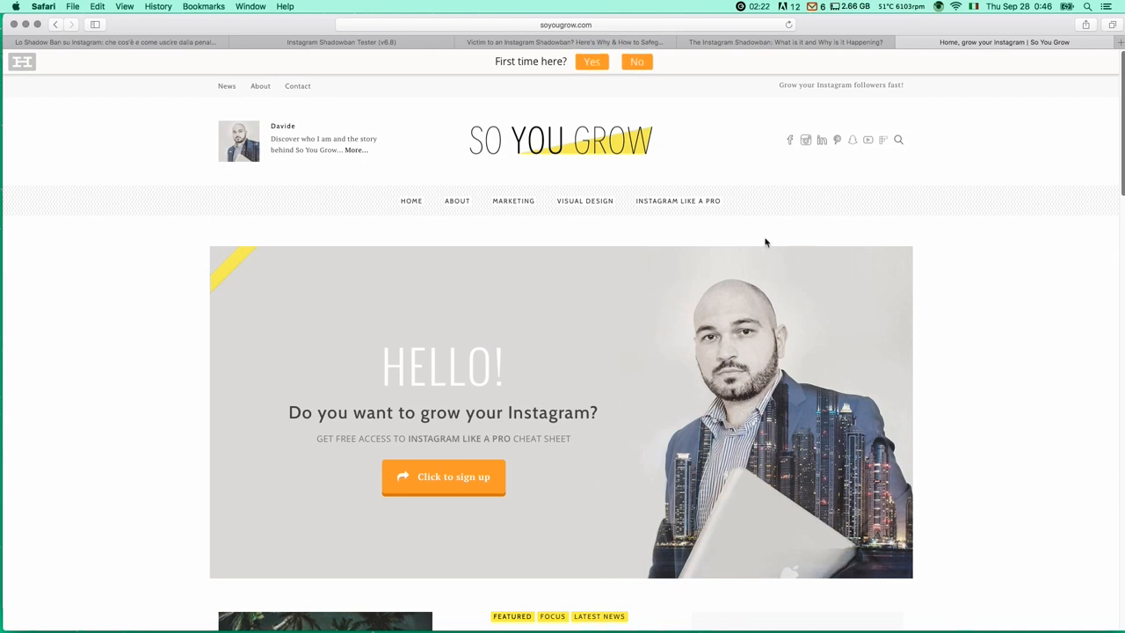
{"action": "mouse_move", "coordinate": [1118, 146]}
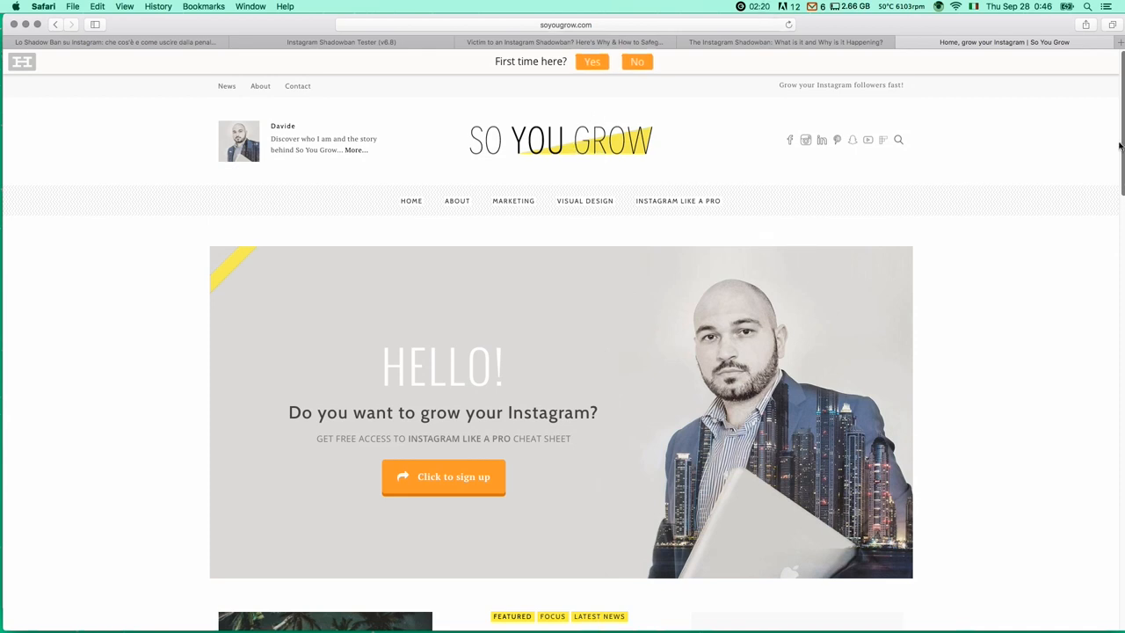
{"action": "scroll", "scroll_direction": "down", "scroll_amount": 3}
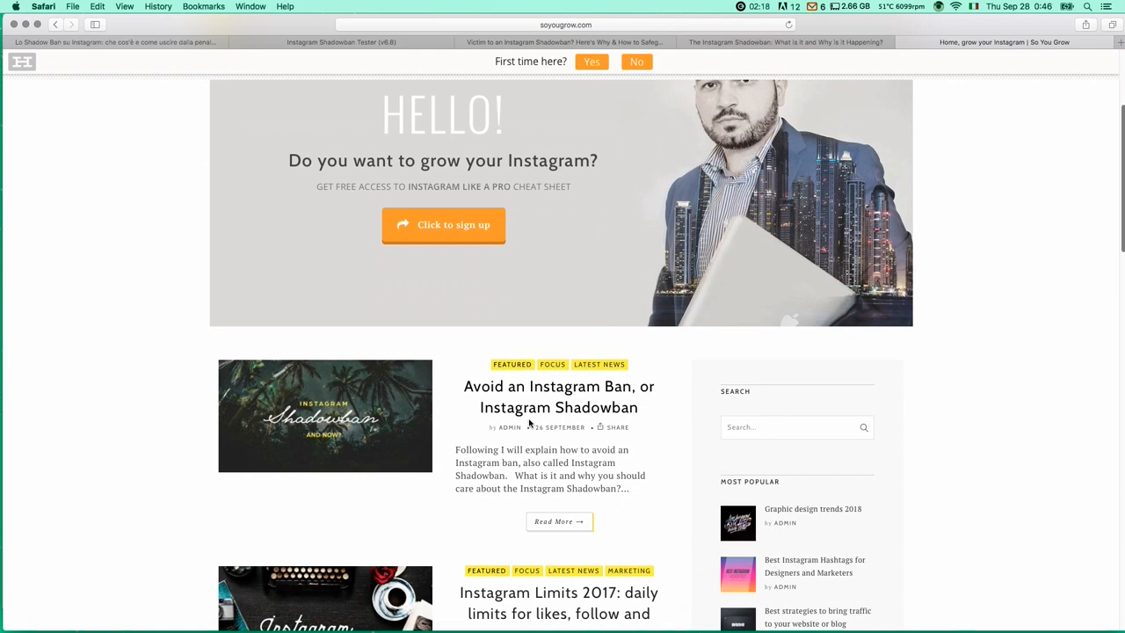
{"action": "mouse_move", "coordinate": [536, 391]}
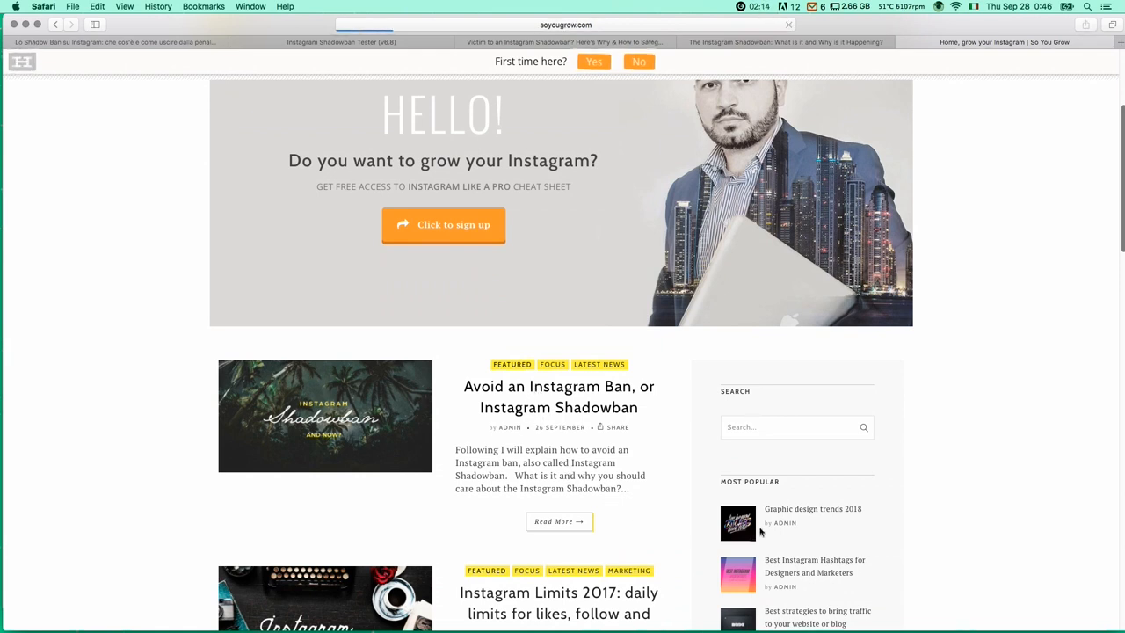
{"action": "mouse_move", "coordinate": [1107, 165]}
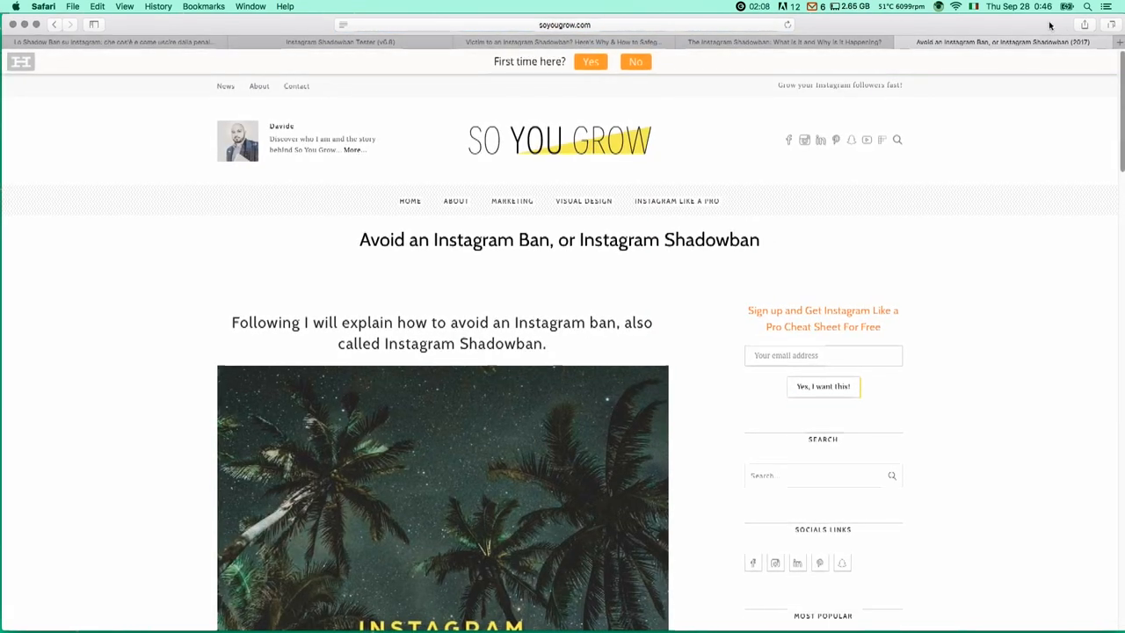
Scroll through the article and follow the 'clicking here' link to the prohibited hashtag list PDF
{"action": "scroll", "scroll_direction": "down", "scroll_amount": 3}
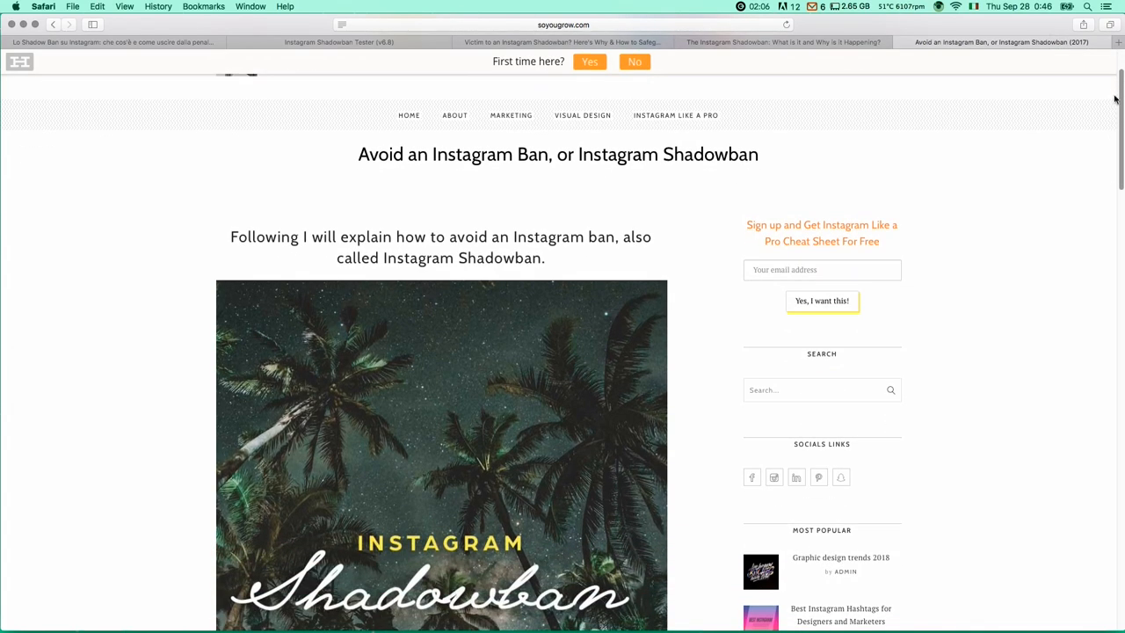
{"action": "scroll", "scroll_direction": "down", "scroll_amount": 3}
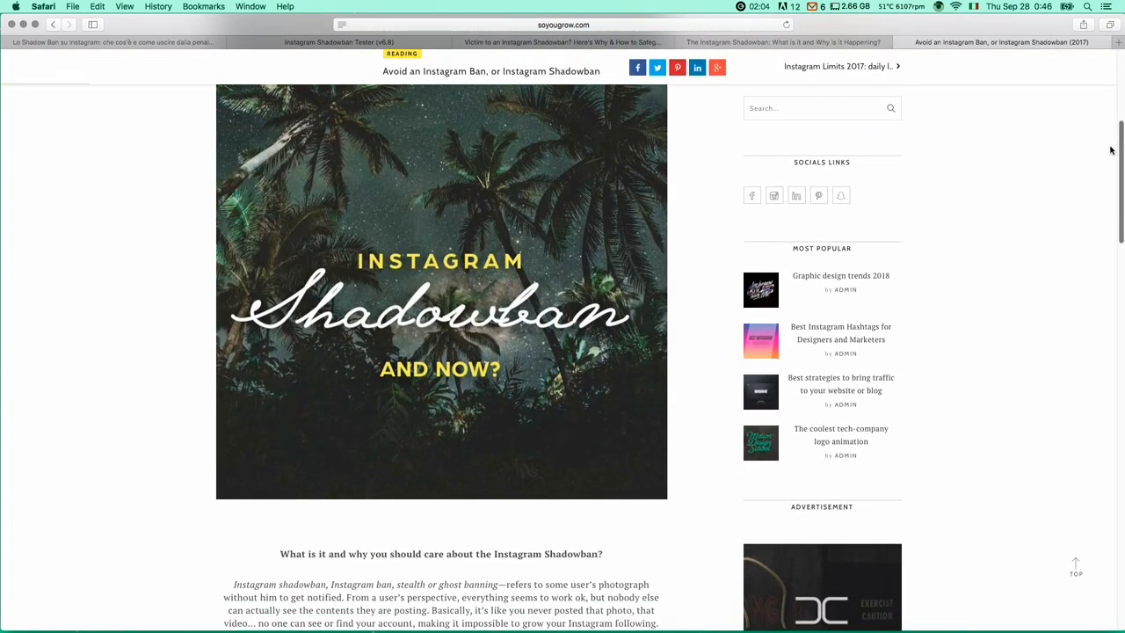
{"action": "scroll", "scroll_direction": "down", "scroll_amount": 3}
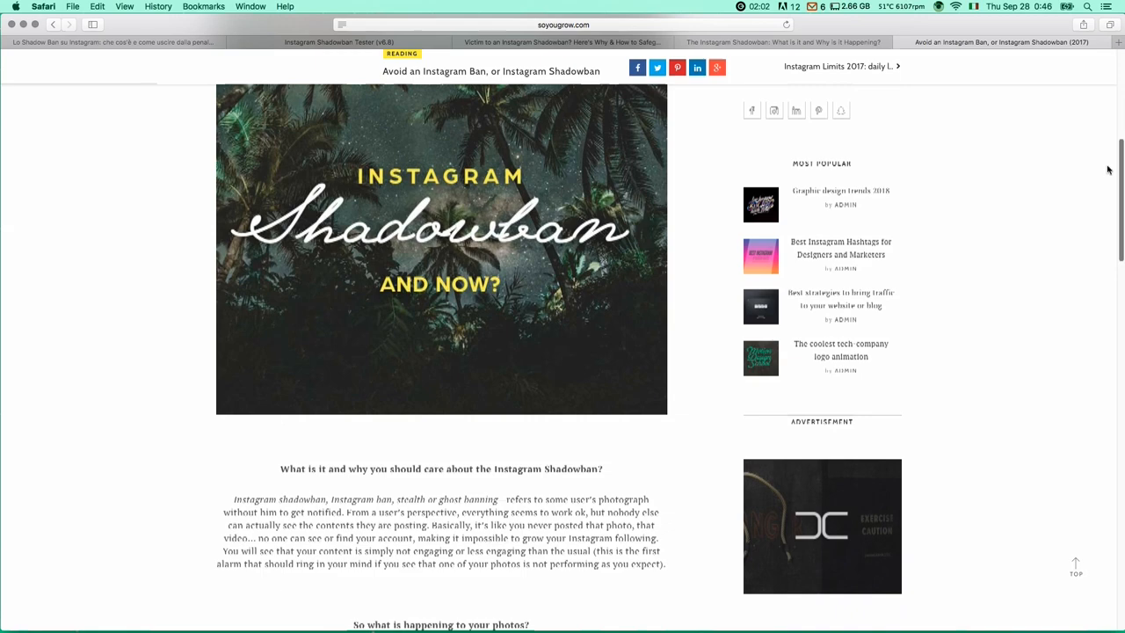
{"action": "scroll", "scroll_direction": "down", "scroll_amount": 3}
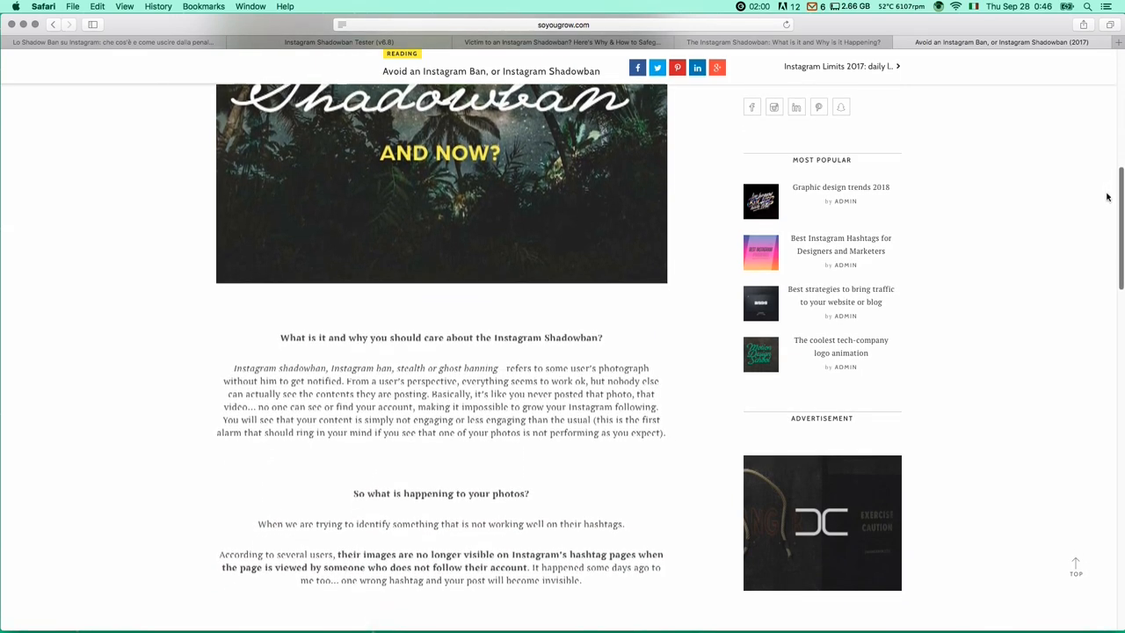
{"action": "scroll", "scroll_direction": "down", "scroll_amount": 3}
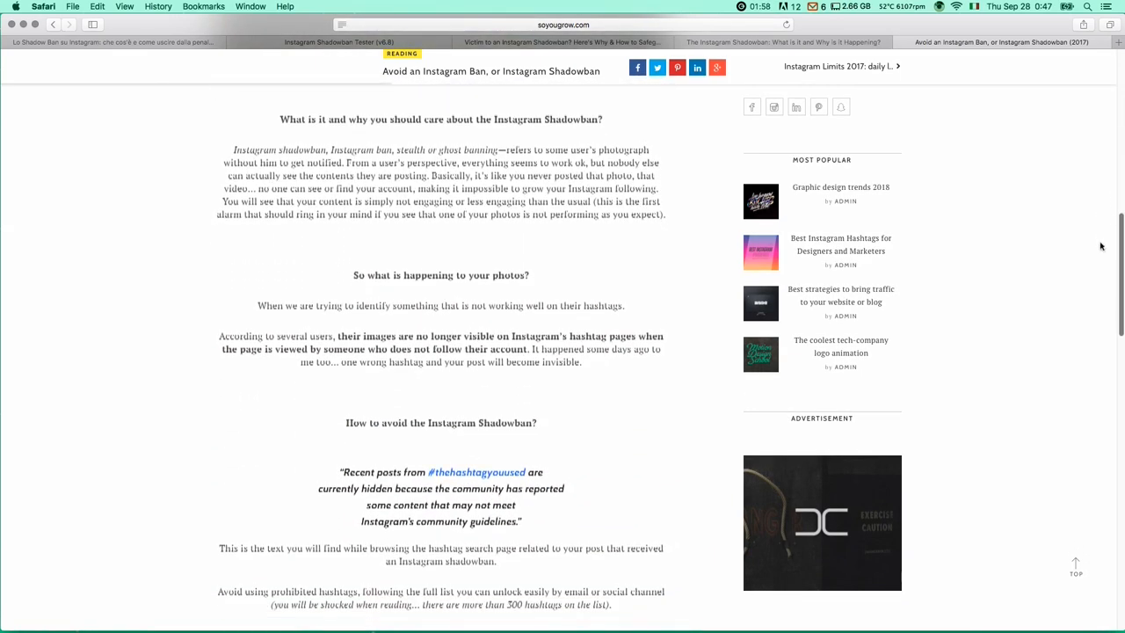
{"action": "scroll", "scroll_direction": "down", "scroll_amount": 3}
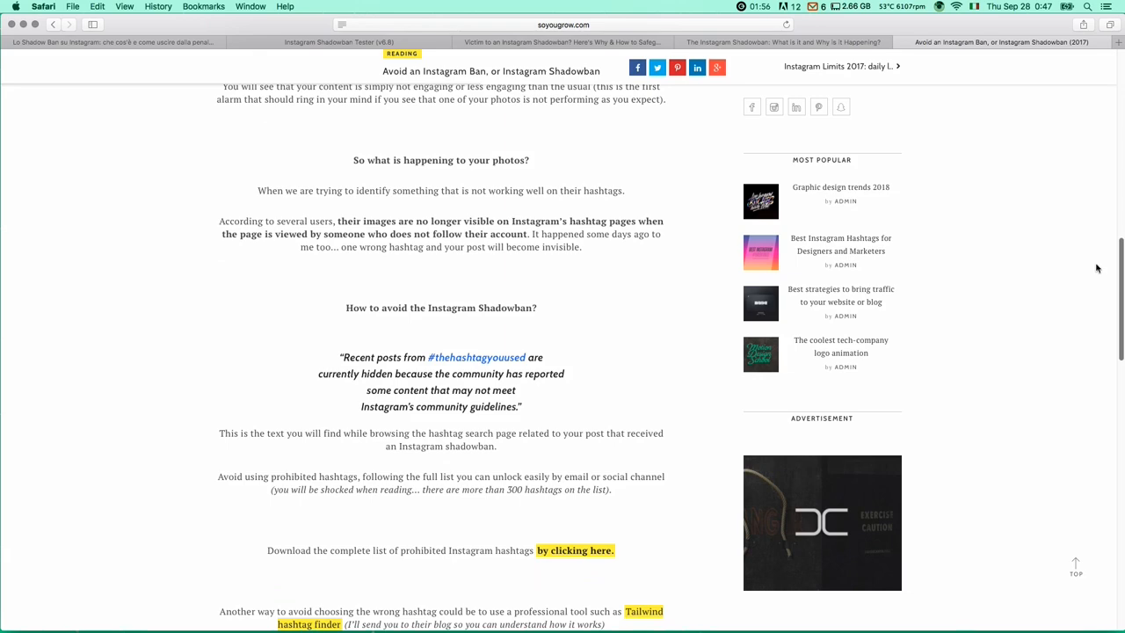
{"action": "scroll", "scroll_direction": "down", "scroll_amount": 3}
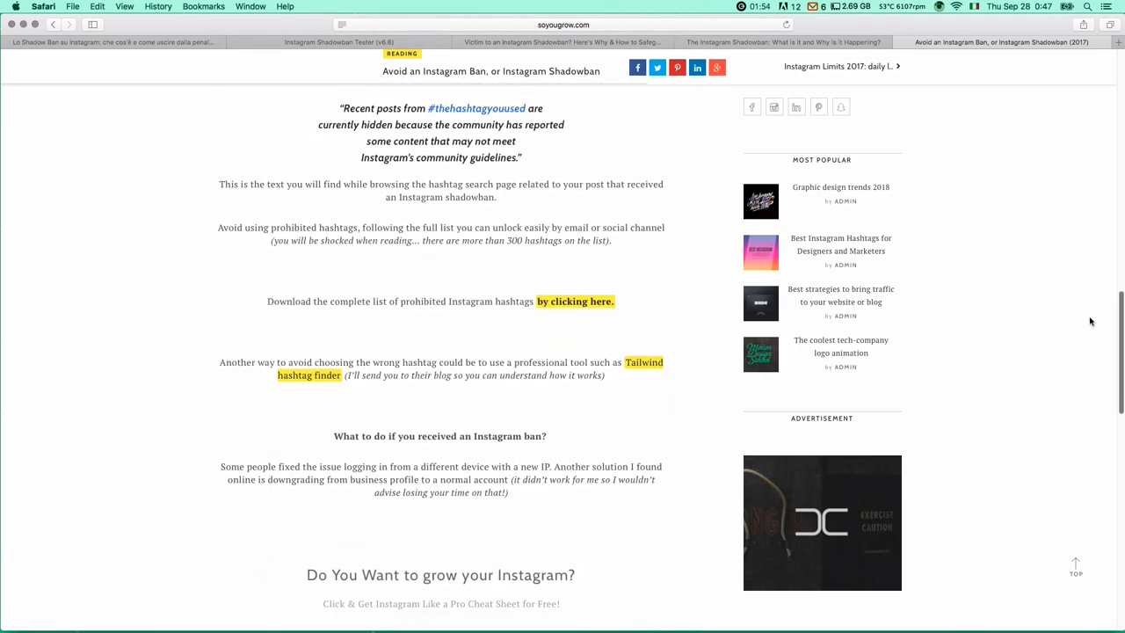
{"action": "left_click", "coordinate": [575, 301]}
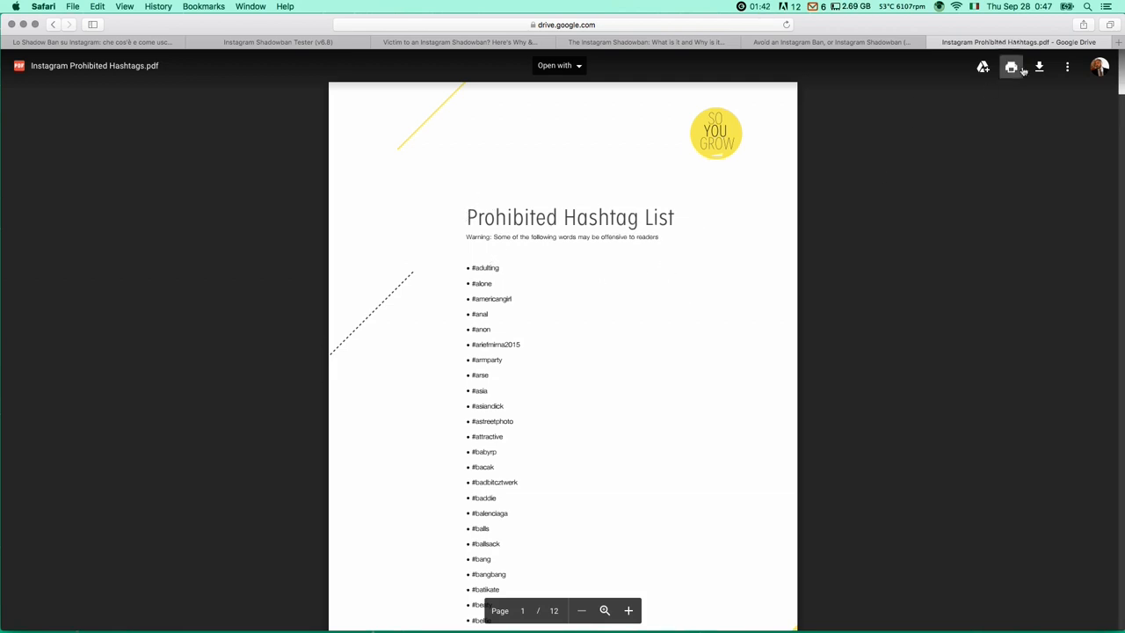
{"action": "mouse_move", "coordinate": [183, 517]}
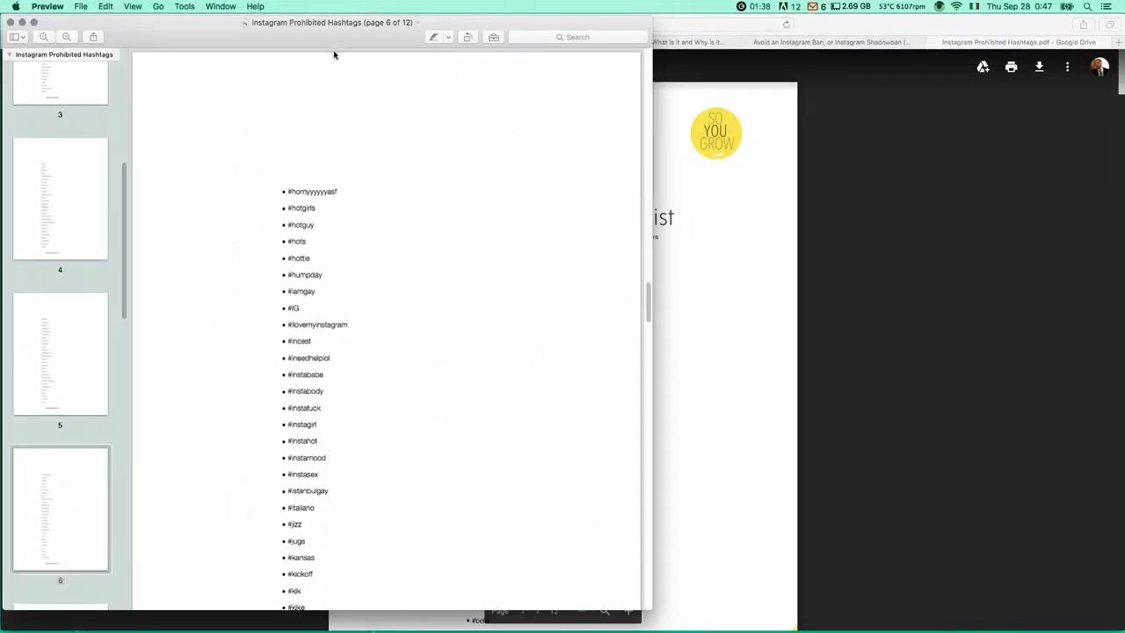
View page 1 of the Instagram Prohibited Hashtags PDF in Preview and focus the search field
{"action": "scroll", "scroll_direction": "down", "scroll_amount": 3}
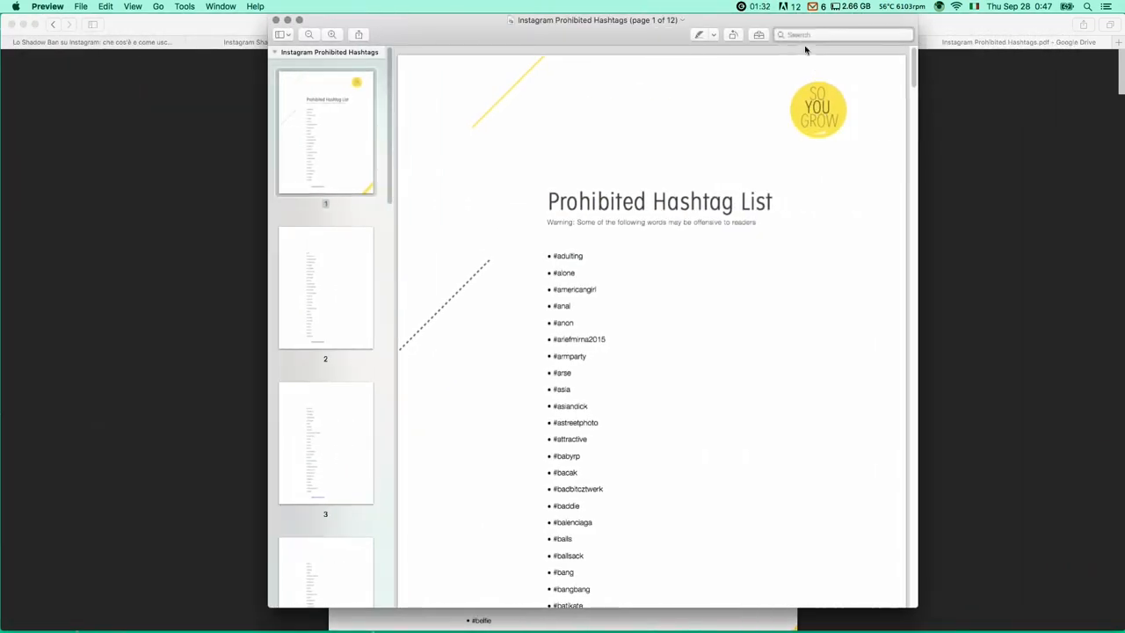
{"action": "mouse_move", "coordinate": [835, 81]}
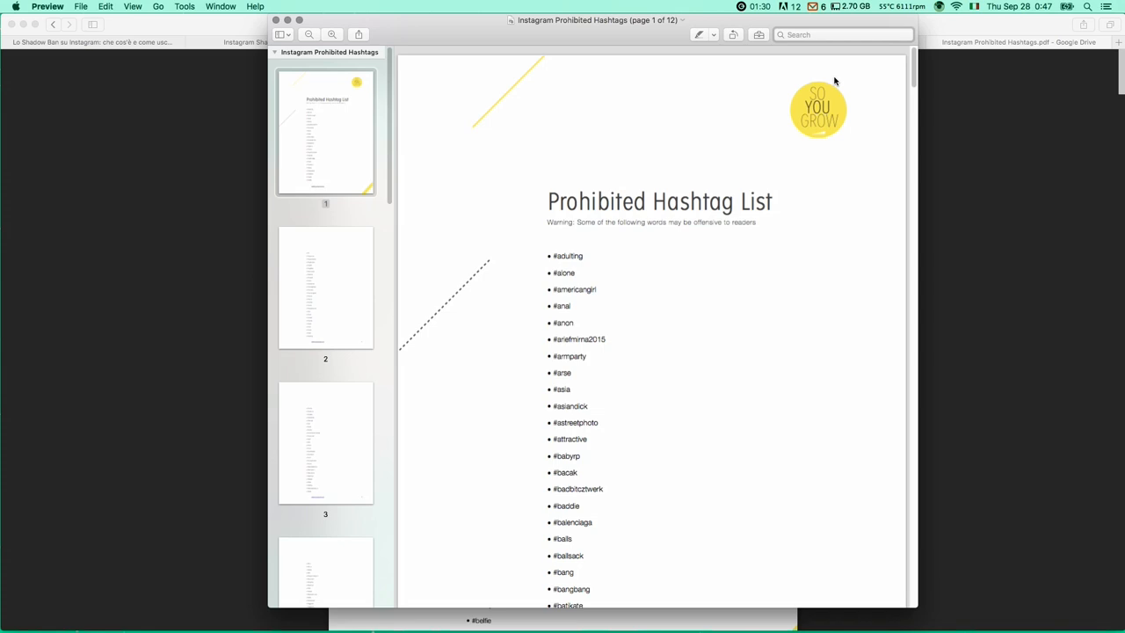
{"action": "mouse_move", "coordinate": [844, 81]}
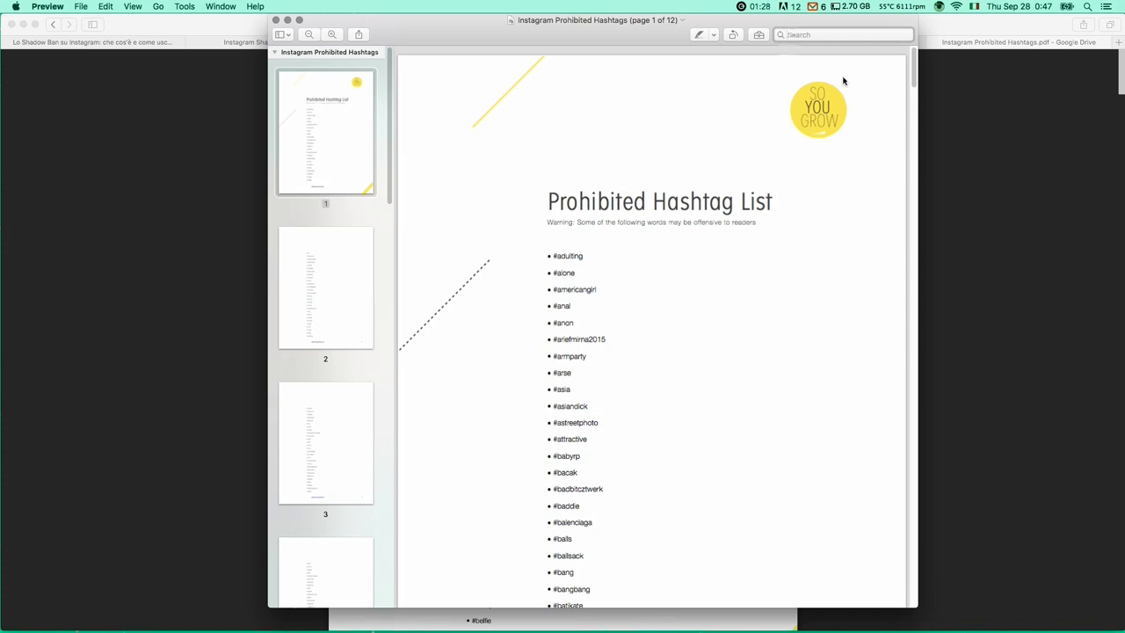
{"action": "mouse_move", "coordinate": [853, 113]}
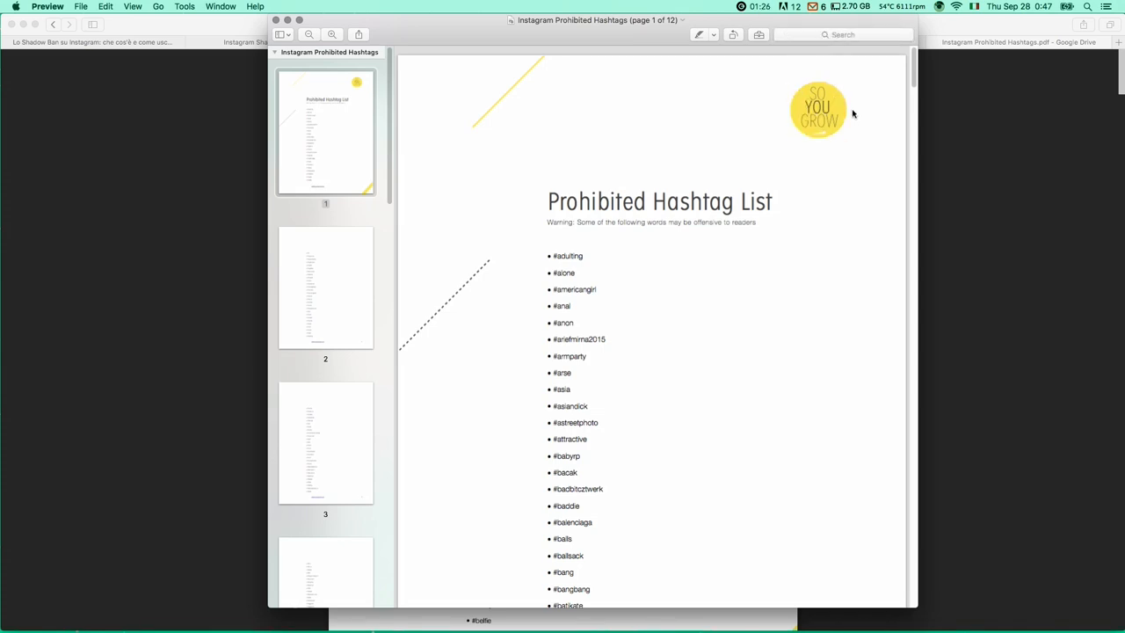
{"action": "left_click", "coordinate": [842, 35]}
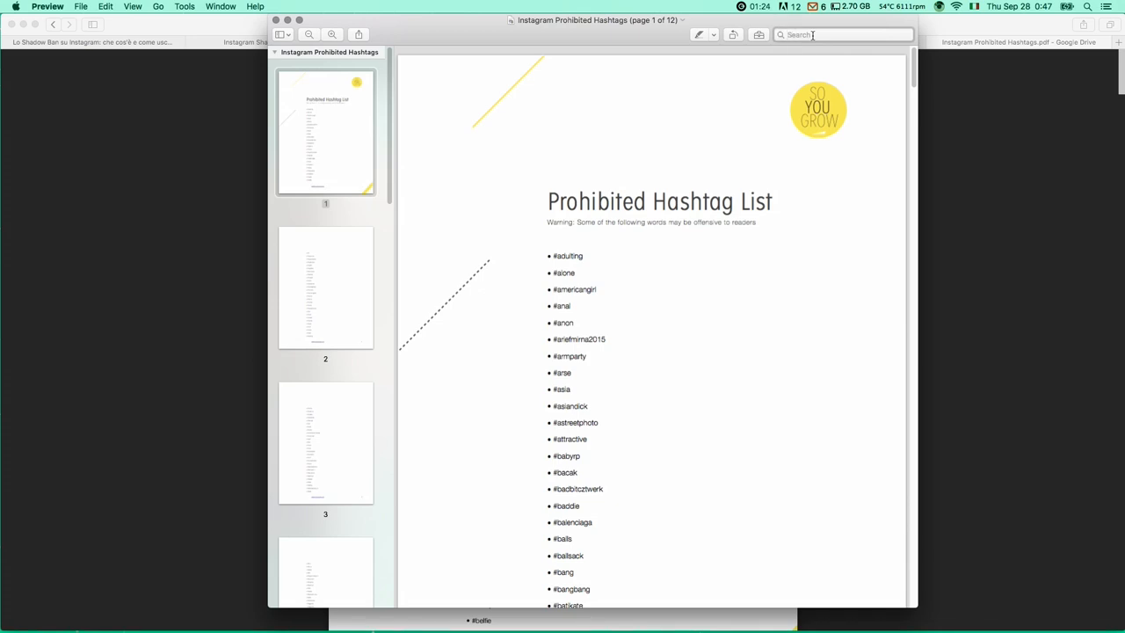
Search the PDF for 'attractive', jump to its single match on page 1, and finish the search
{"action": "type", "text": "logo"}
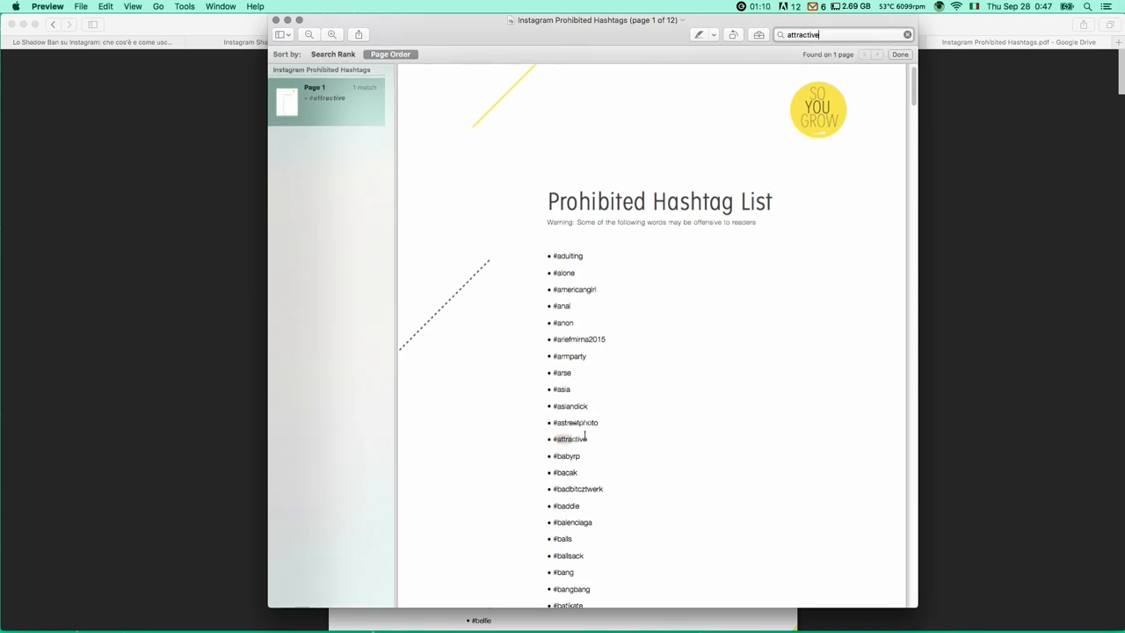
{"action": "key", "text": "return"}
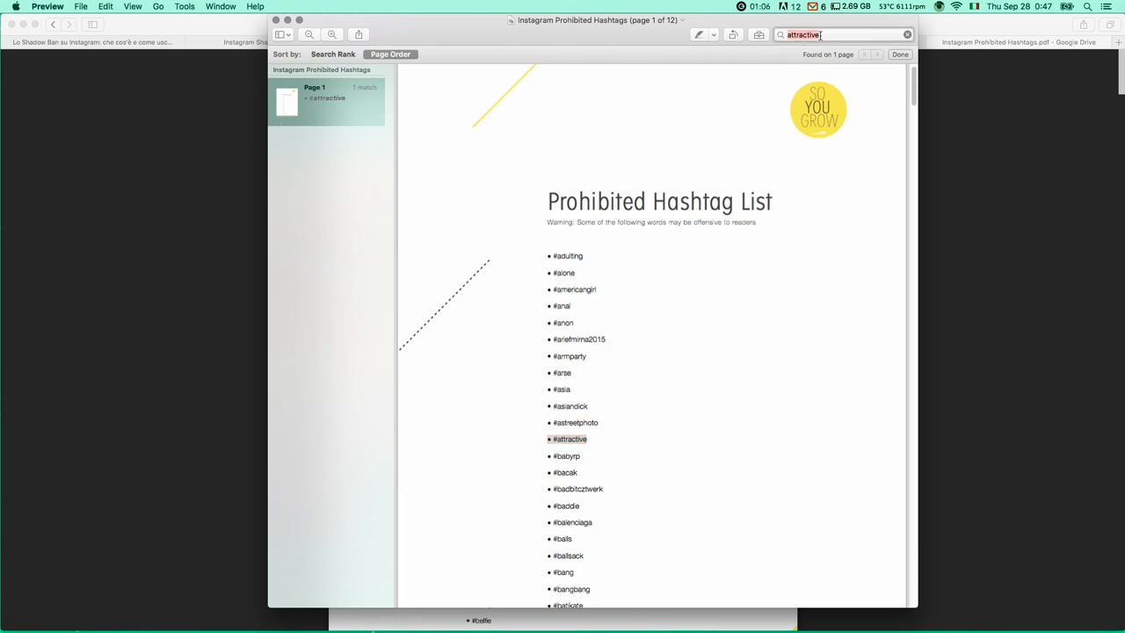
{"action": "left_click", "coordinate": [900, 52]}
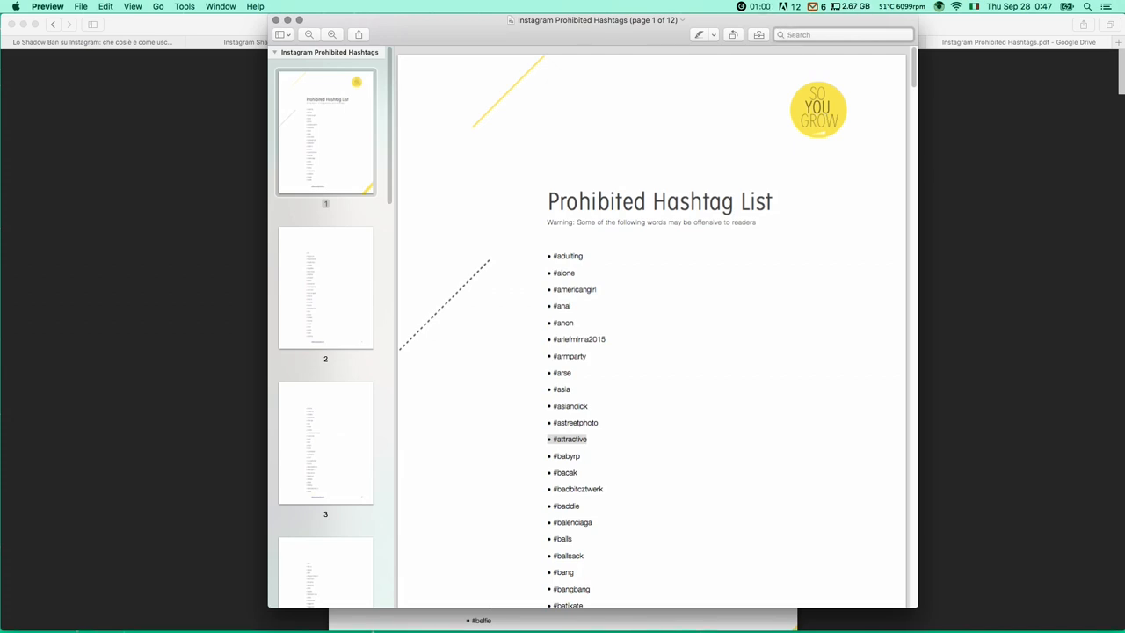
Search the PDF for 'alone attractive' to find both #alone and #attractive on page 1
{"action": "type", "text": "b"}
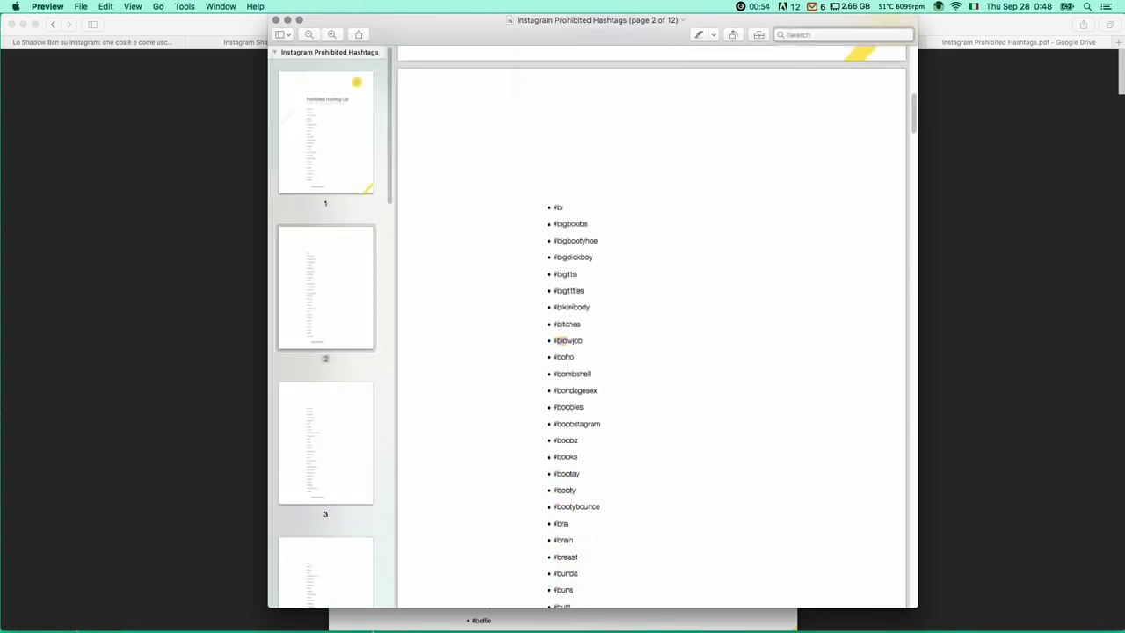
{"action": "type", "text": "alone"}
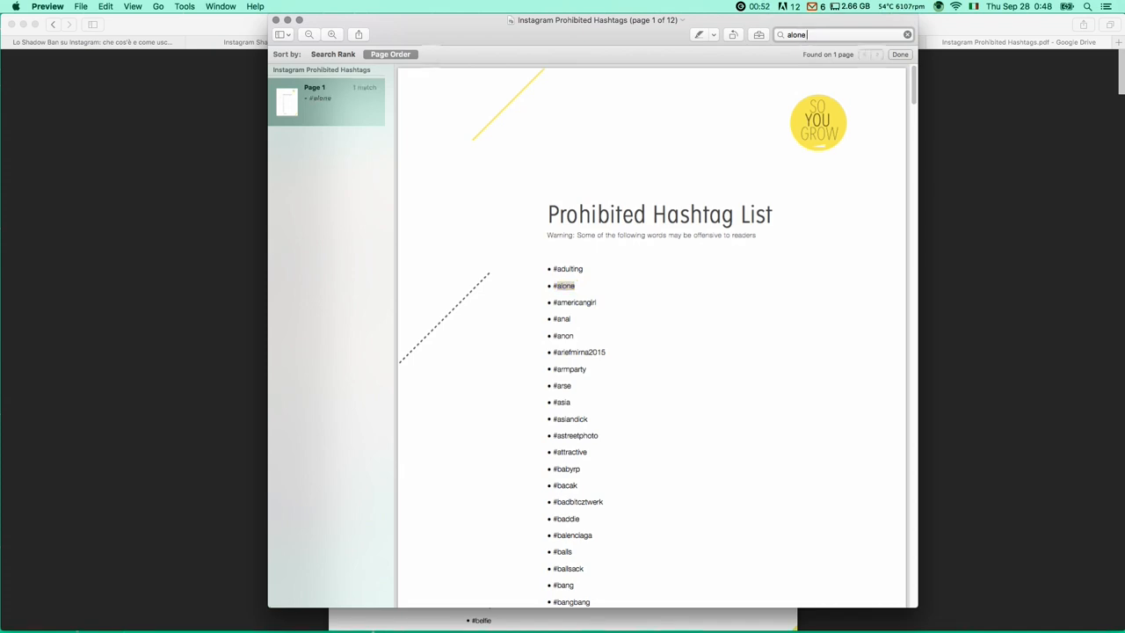
{"action": "type", "text": "attract"}
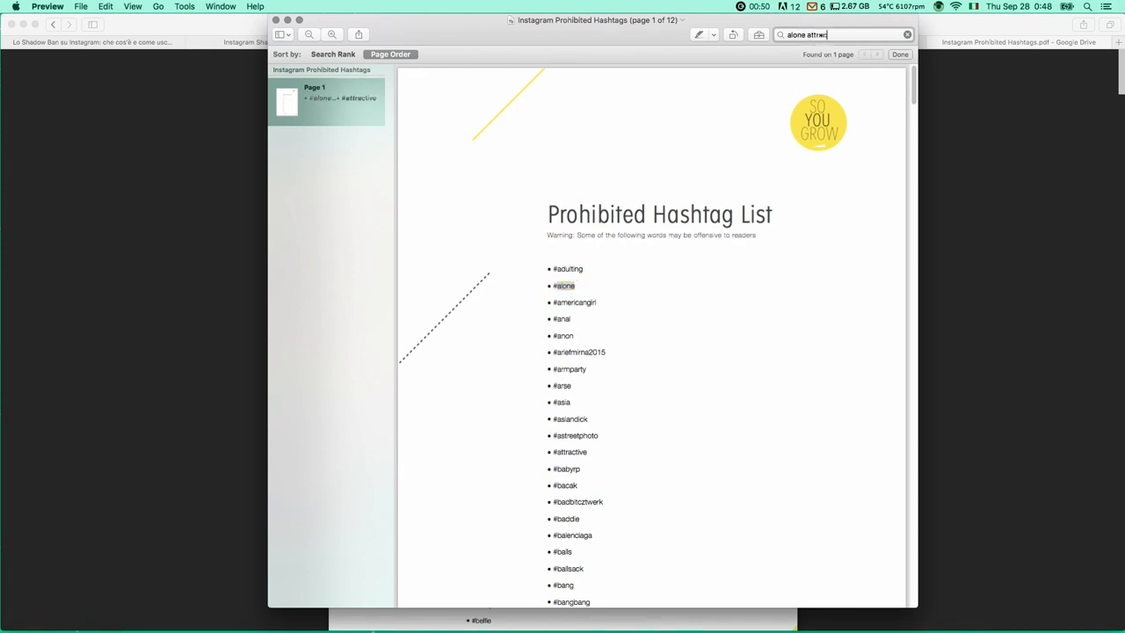
{"action": "type", "text": "tive"}
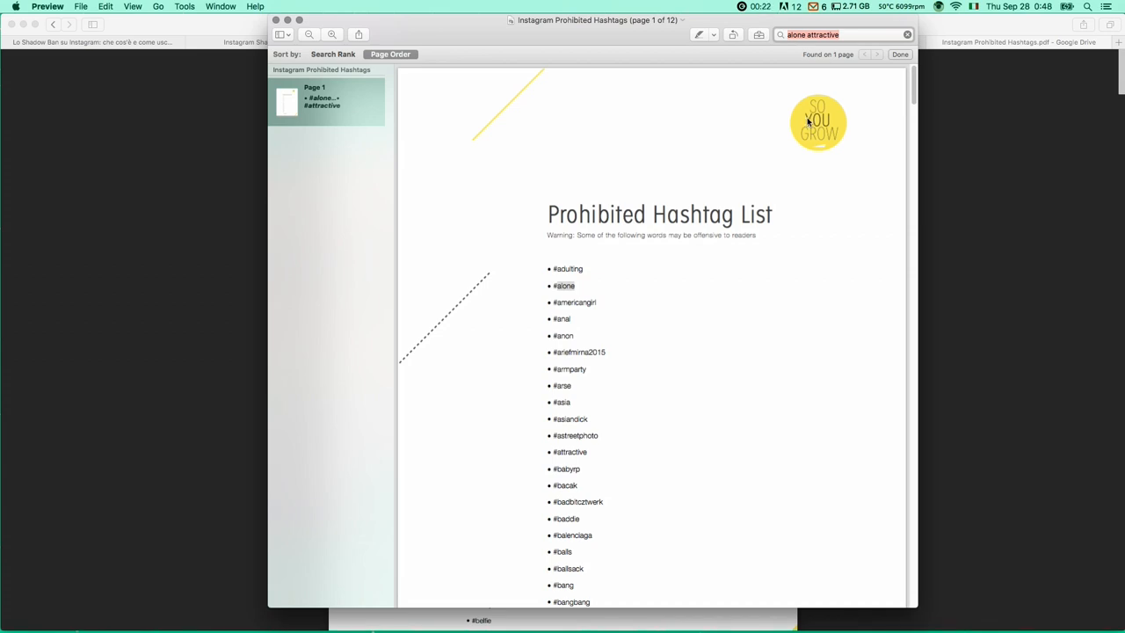
{"action": "mouse_move", "coordinate": [849, 147]}
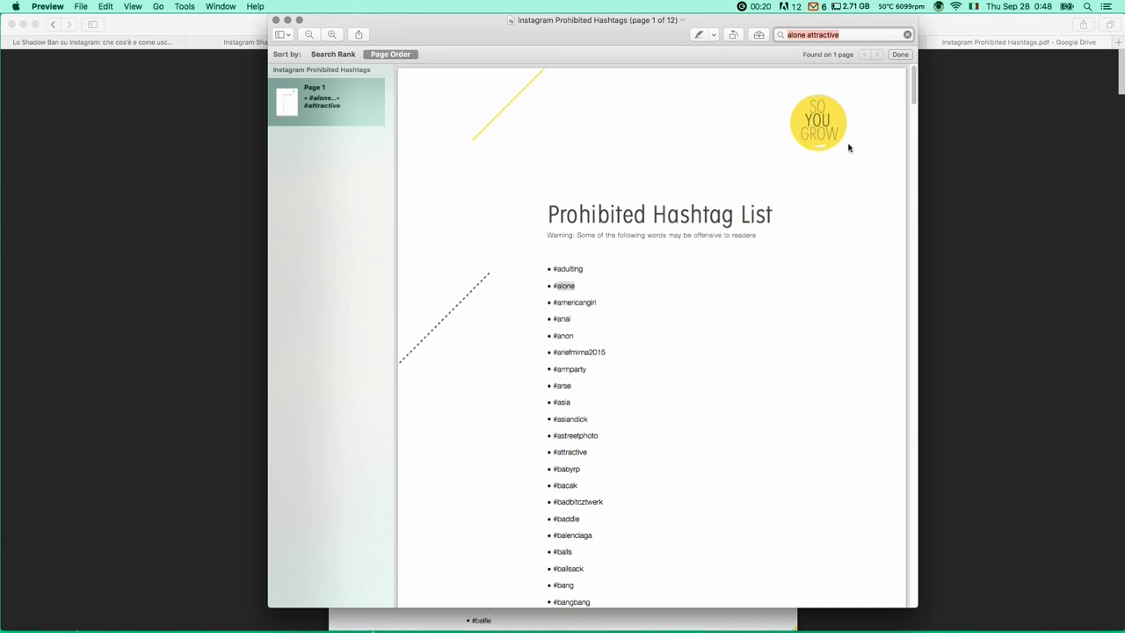
{"action": "mouse_move", "coordinate": [847, 140]}
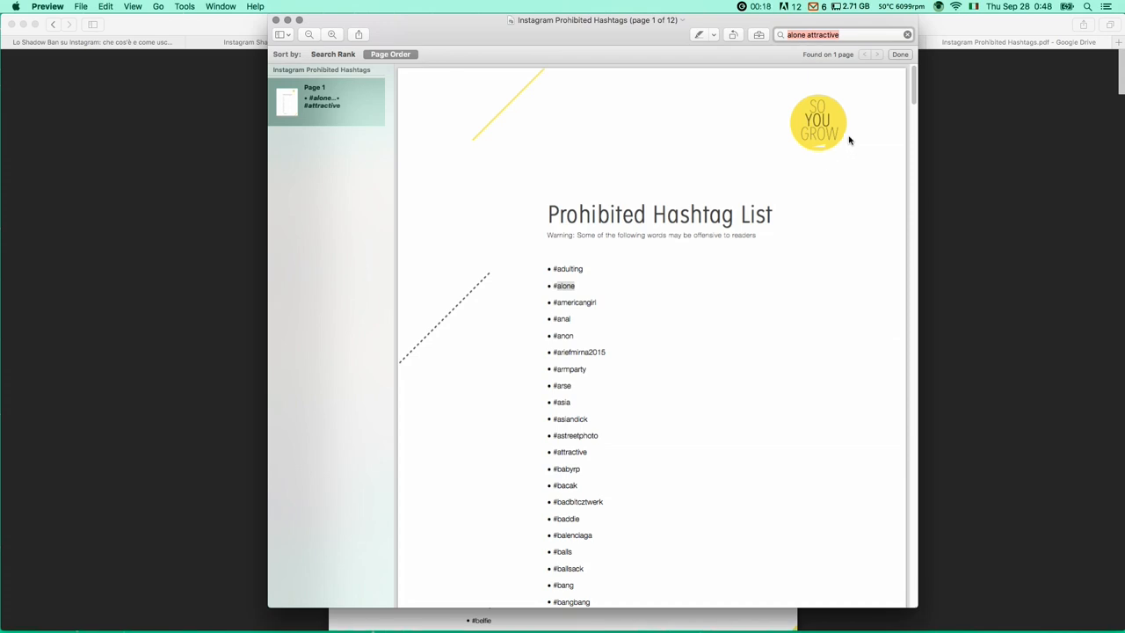